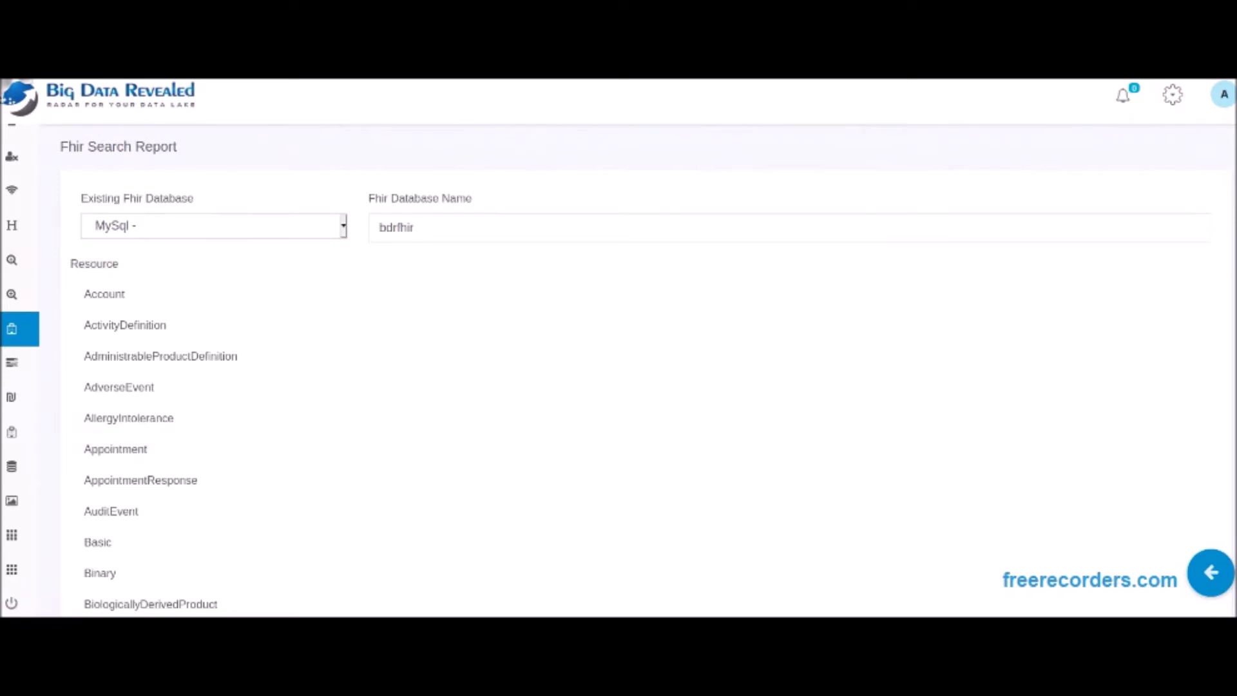
Filter the Patient report with a Condition criterion on address.district
scroll(down, 3)
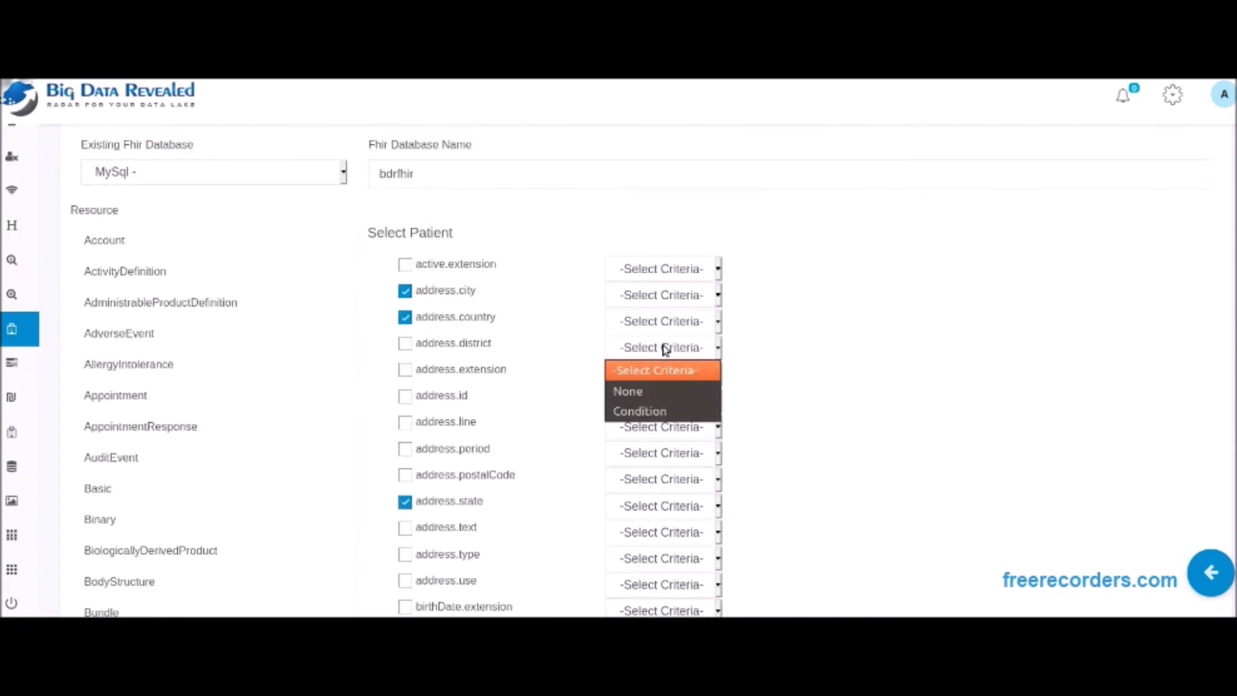
click(639, 411)
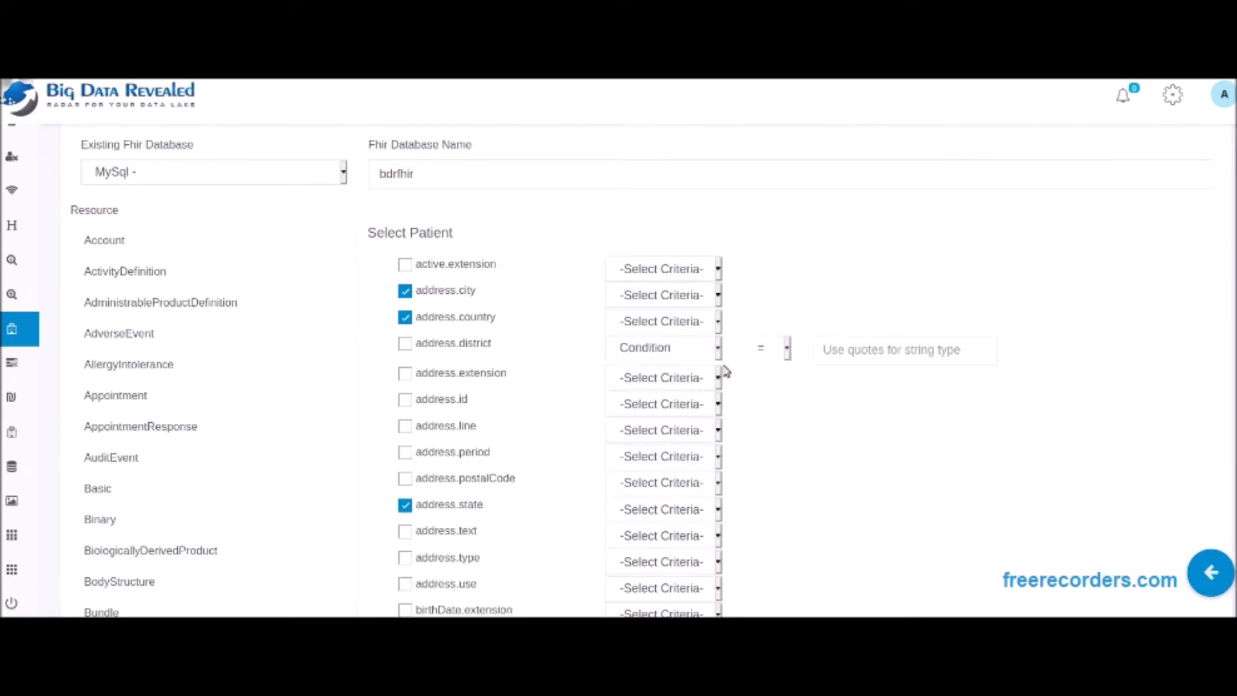
click(786, 348)
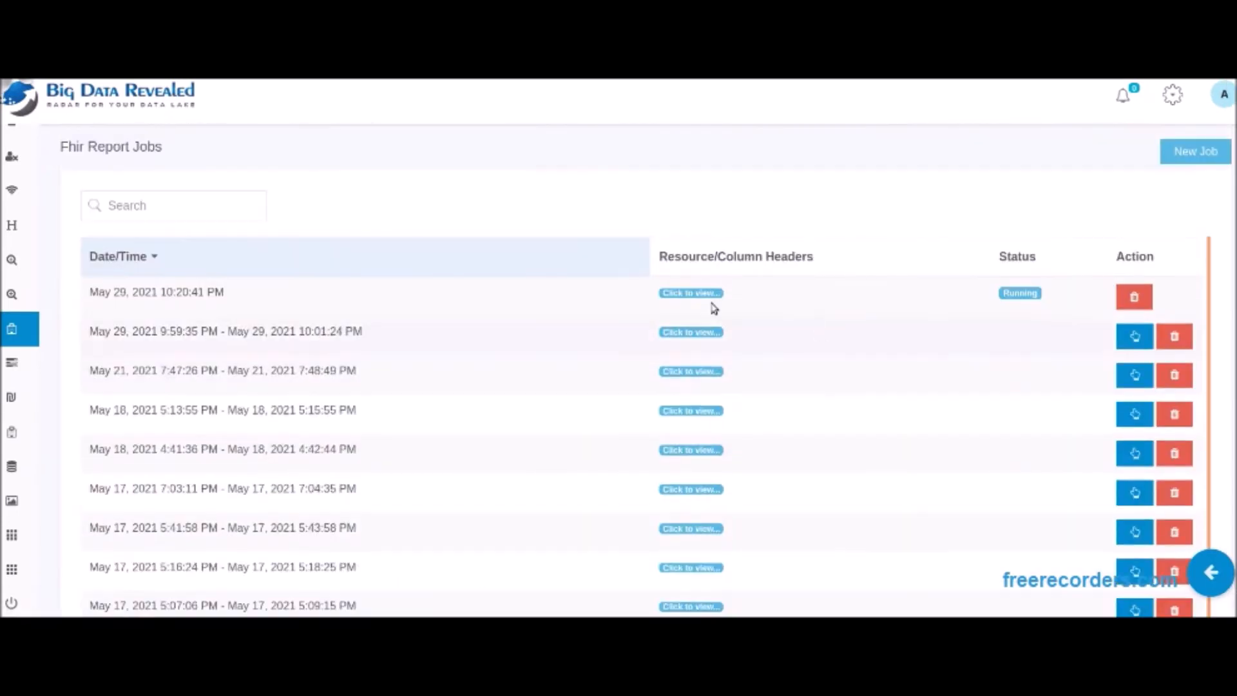
View the finished report job and start its Report To Database migration
click(690, 332)
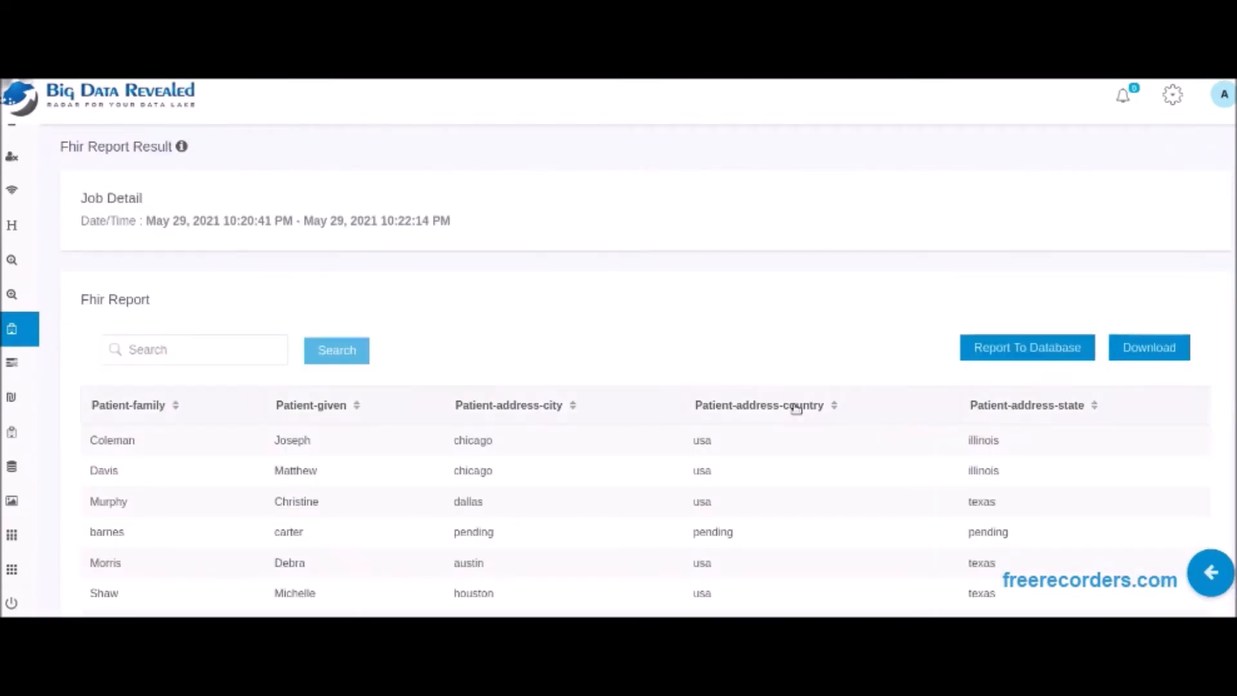
scroll(down, 3)
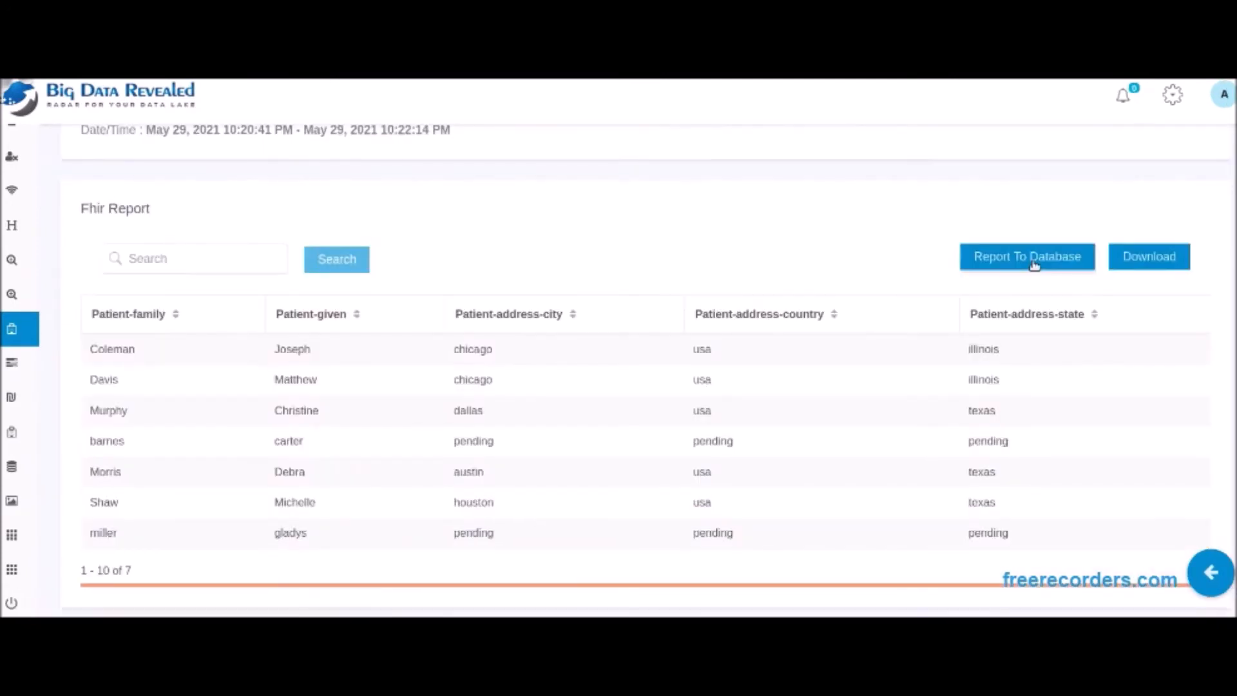
click(1028, 257)
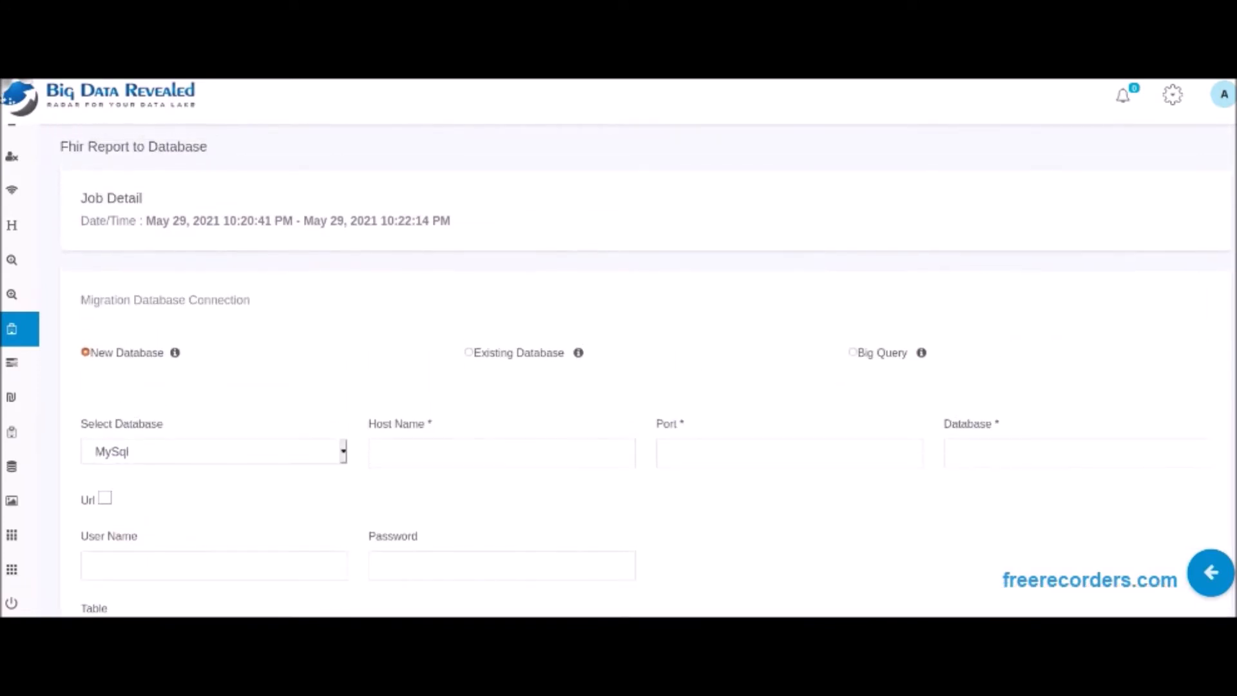
Choose BigQuery with the saved esoteric-sled-314508 connection and run the migration job
scroll(down, 3)
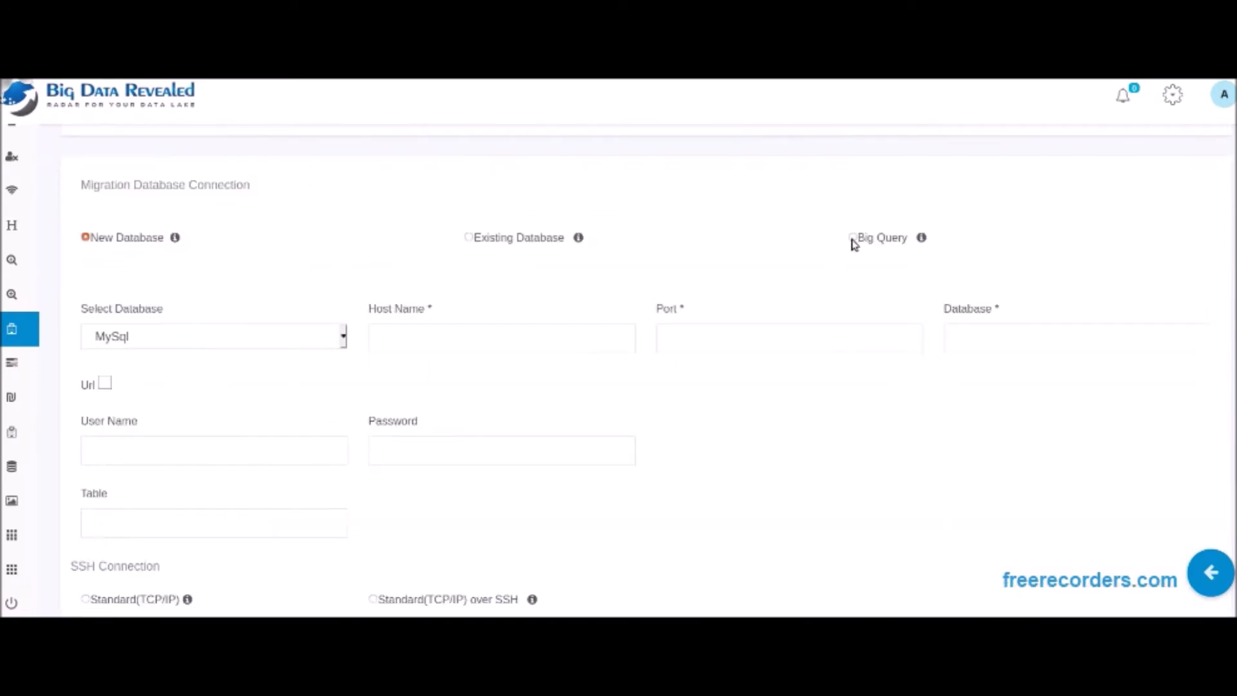
click(850, 237)
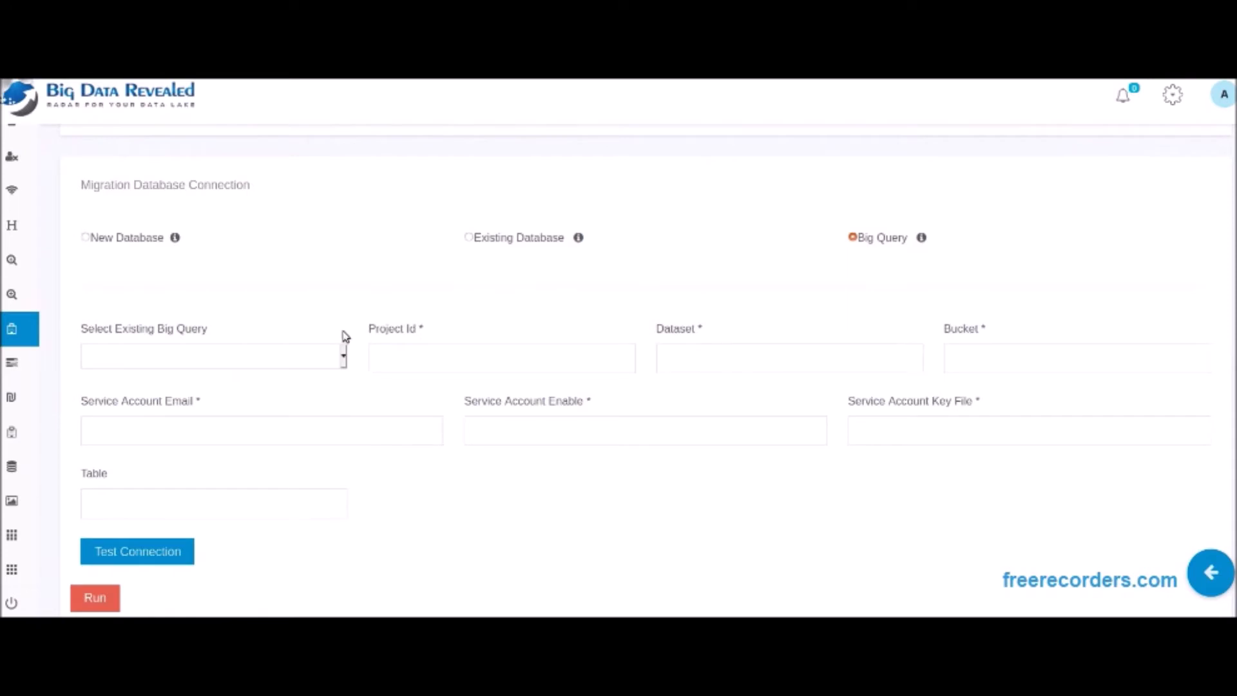
click(214, 356)
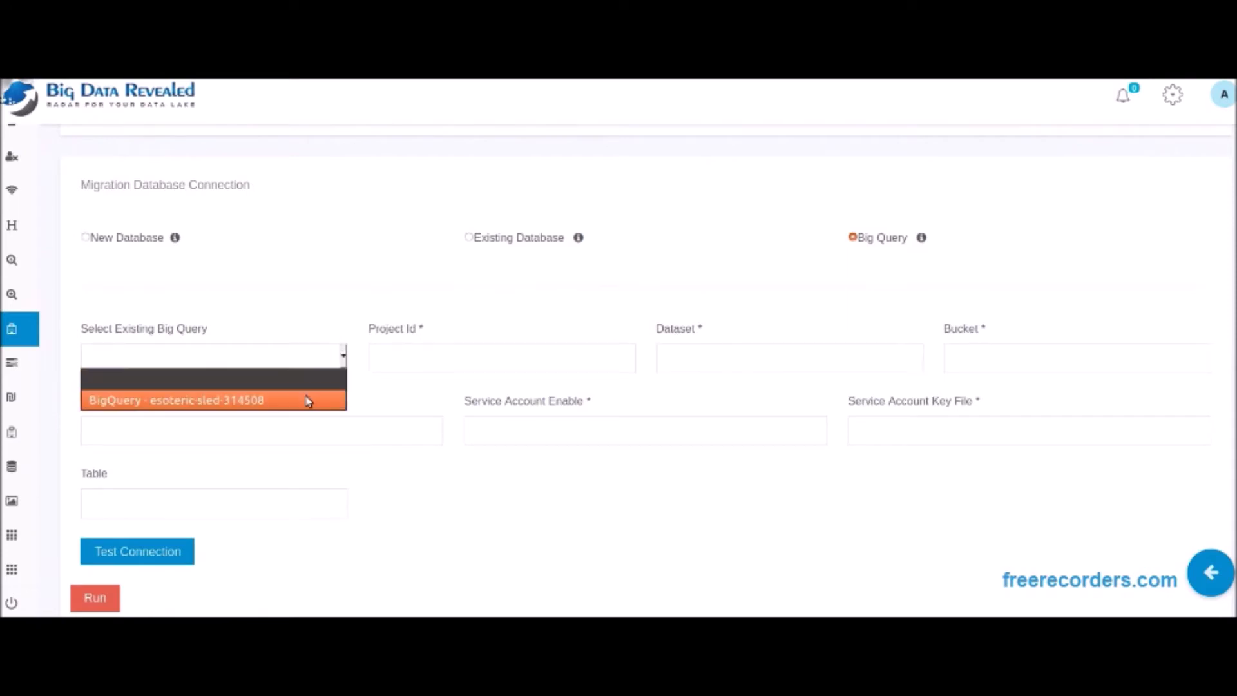
click(213, 400)
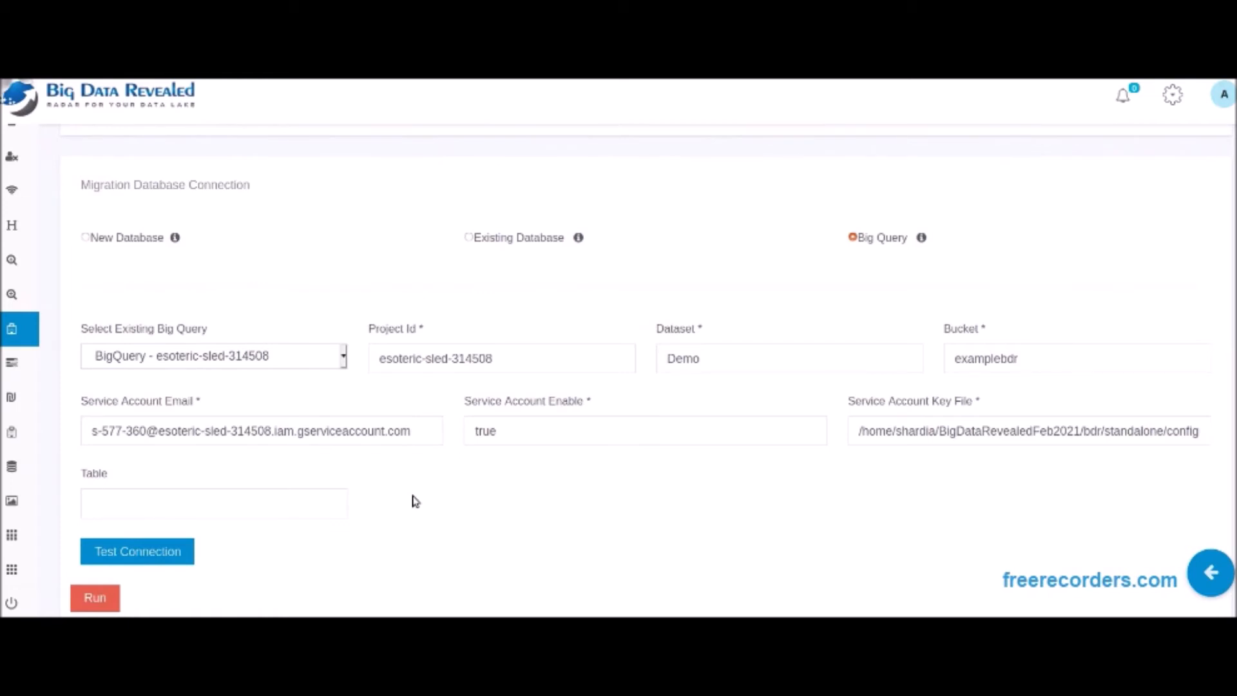
click(94, 598)
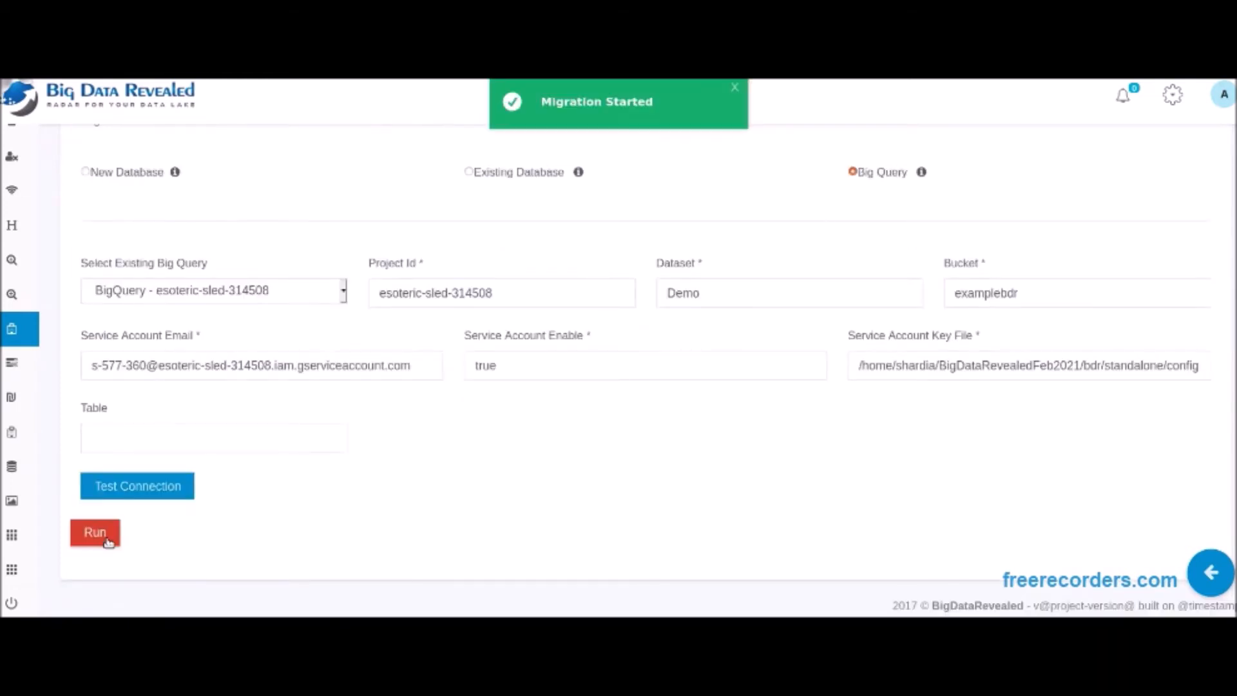
click(94, 533)
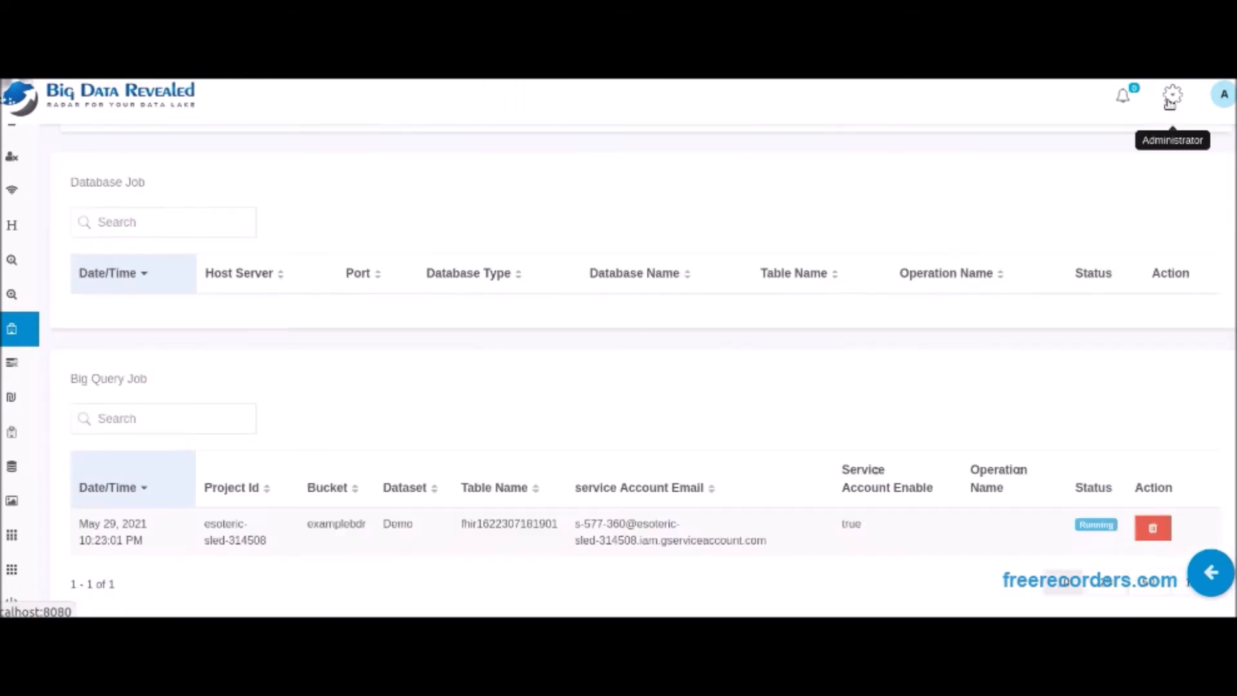
Review the BigQuery connection configuration under the administrator settings
click(1171, 97)
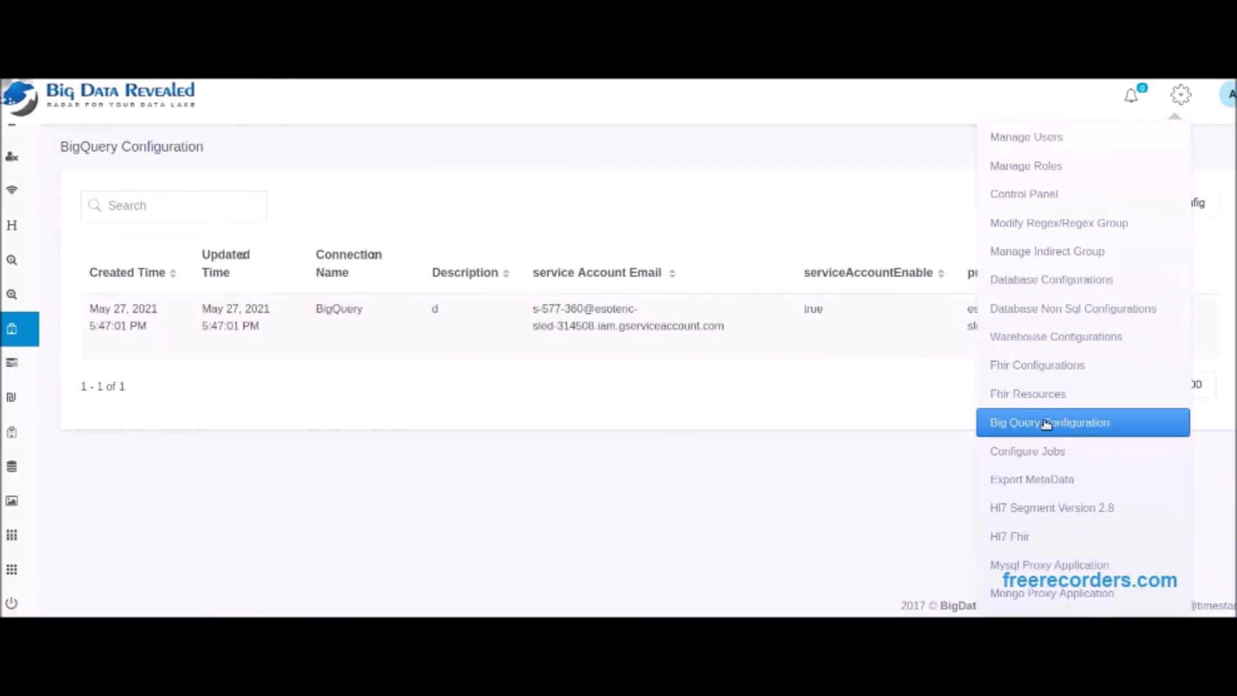
click(1052, 422)
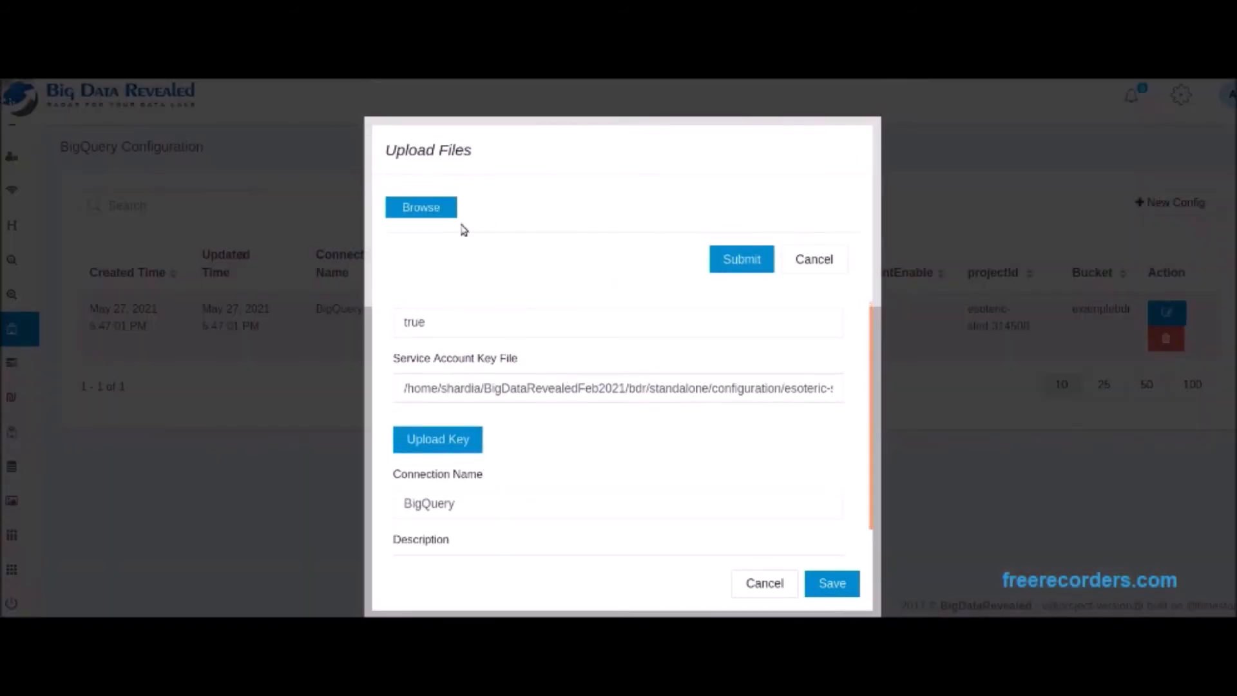
click(420, 206)
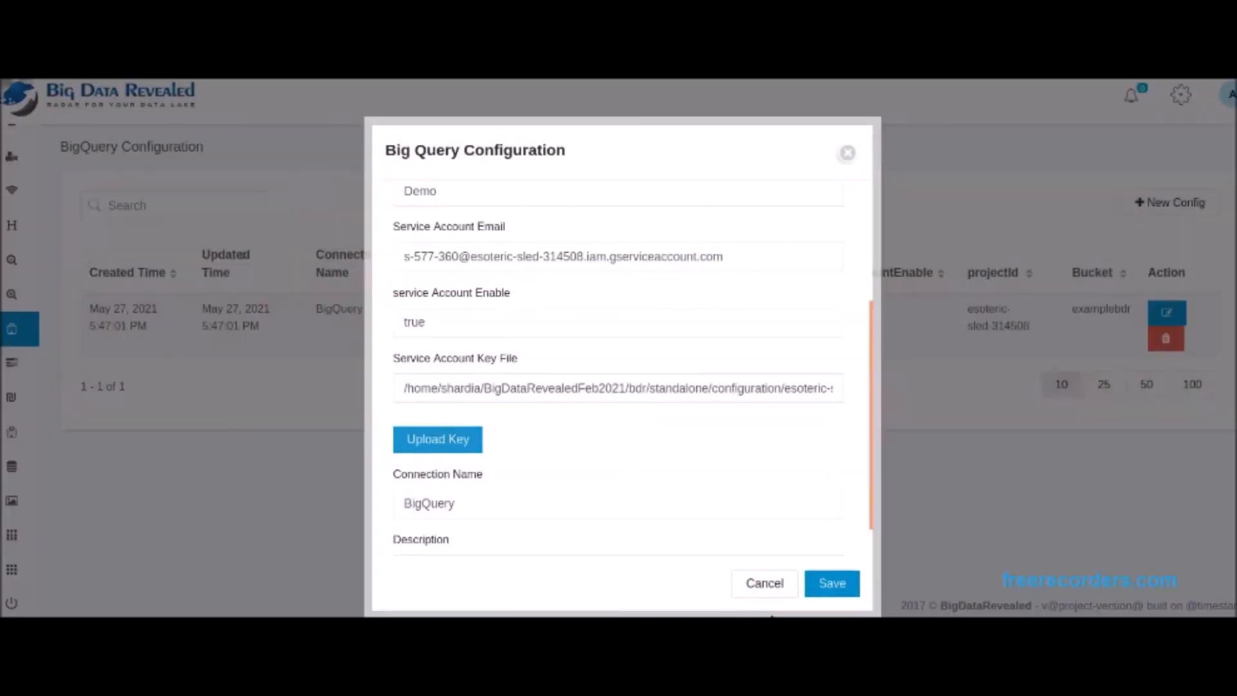
click(833, 584)
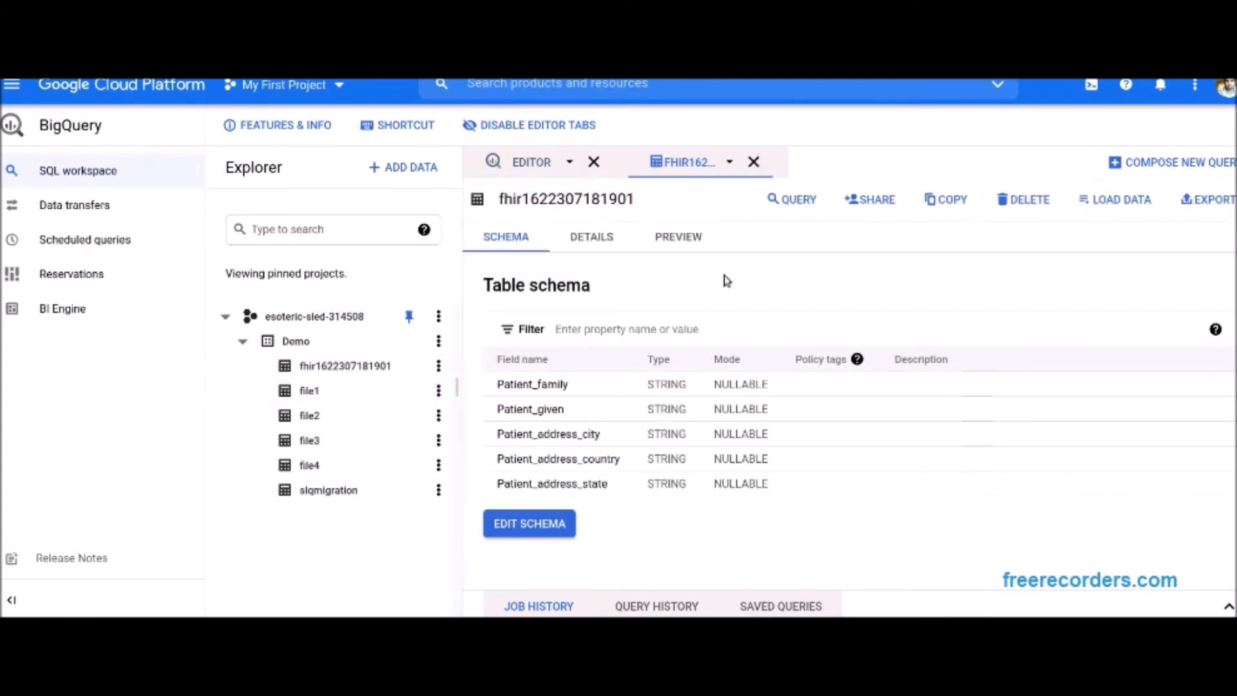
click(678, 237)
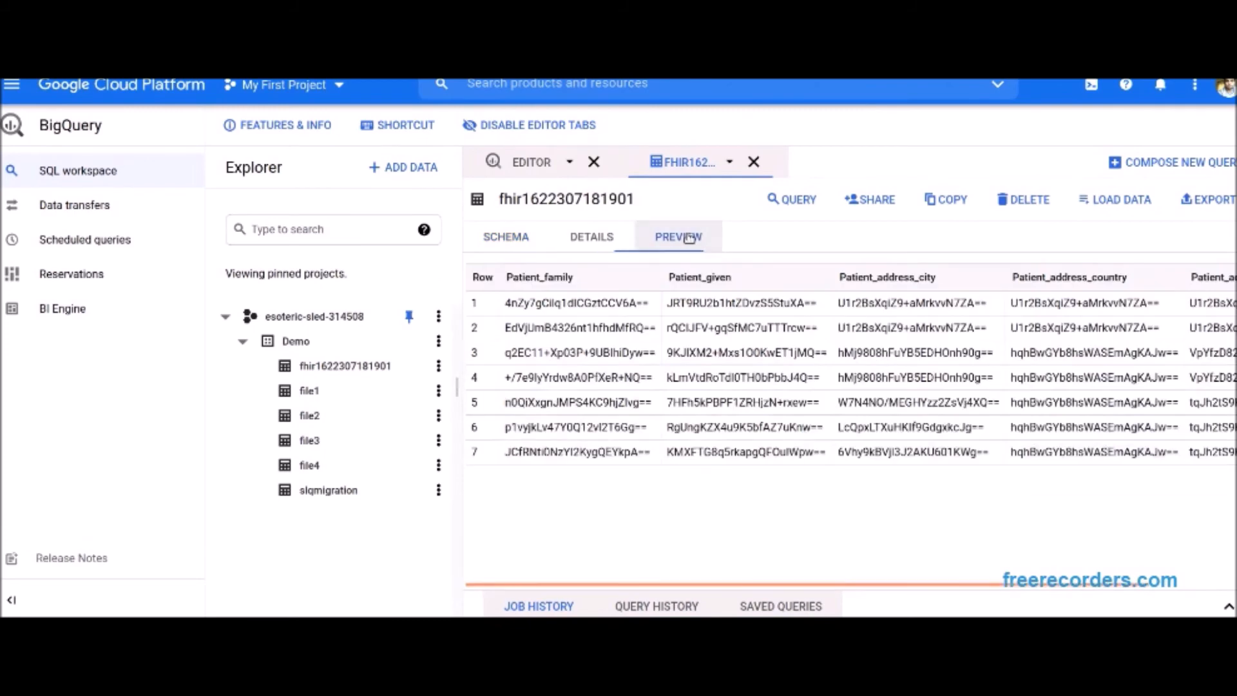
mouse_move(956, 474)
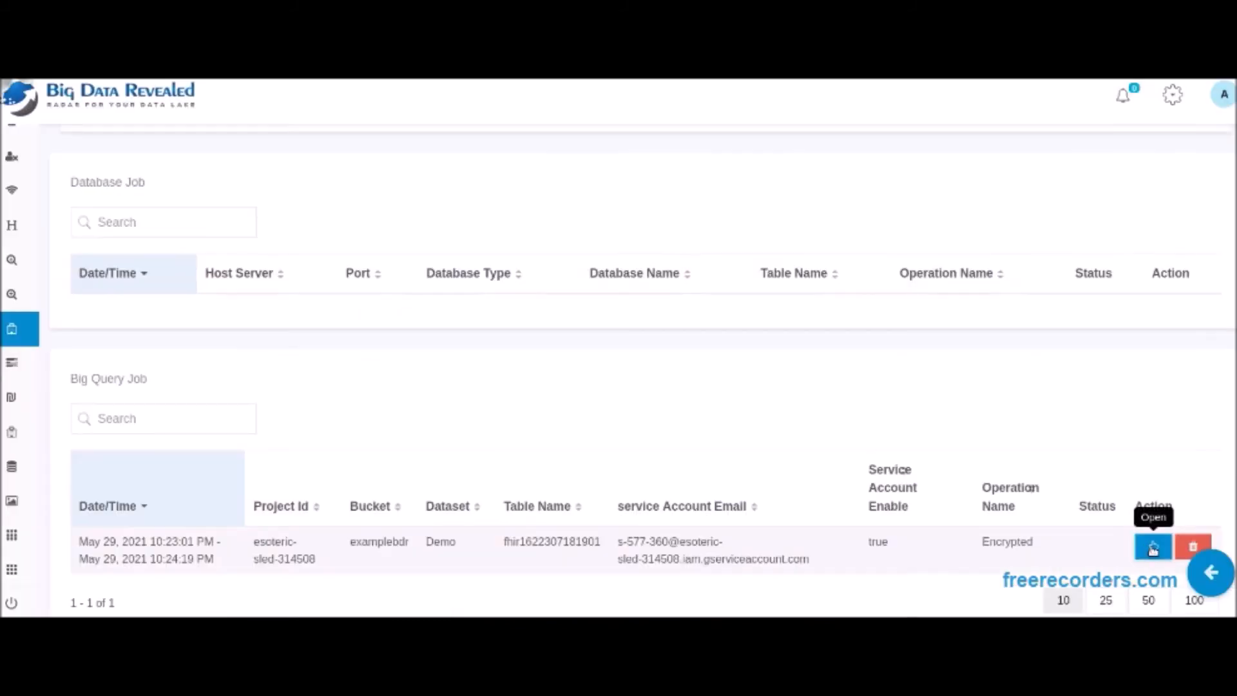
click(1153, 546)
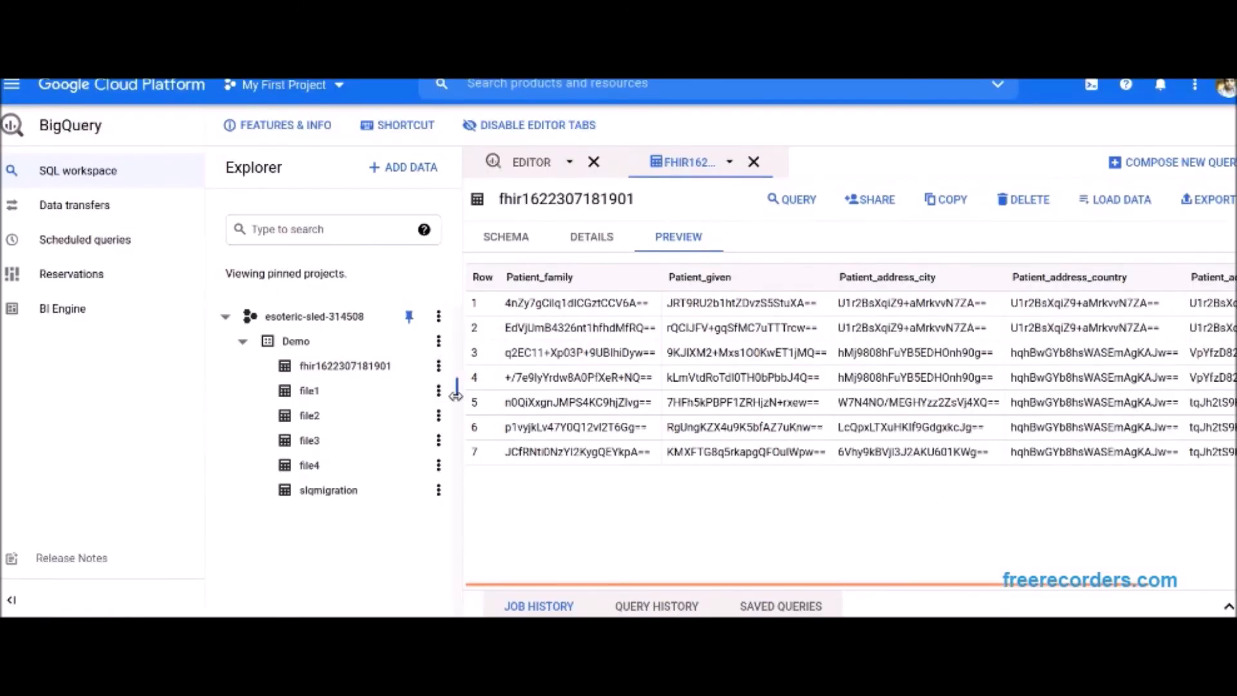
click(754, 162)
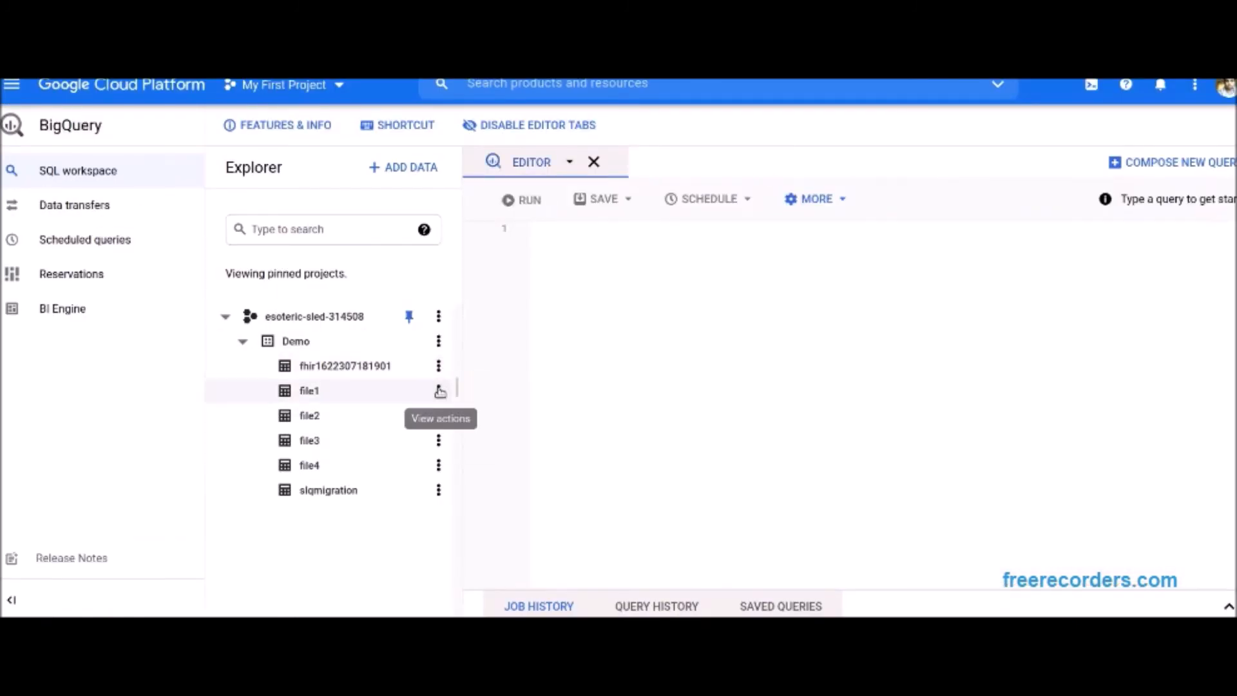
click(347, 366)
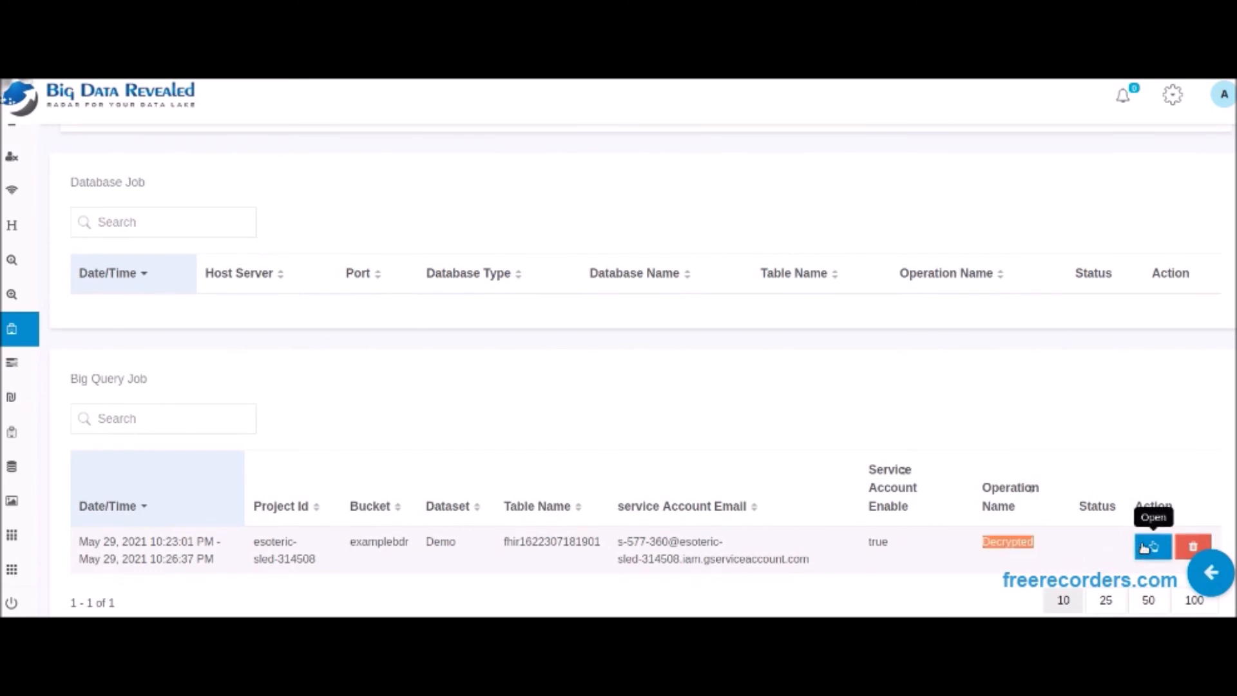
Re-encrypt the table and preview its encrypted family name values in BigQuery
click(1153, 547)
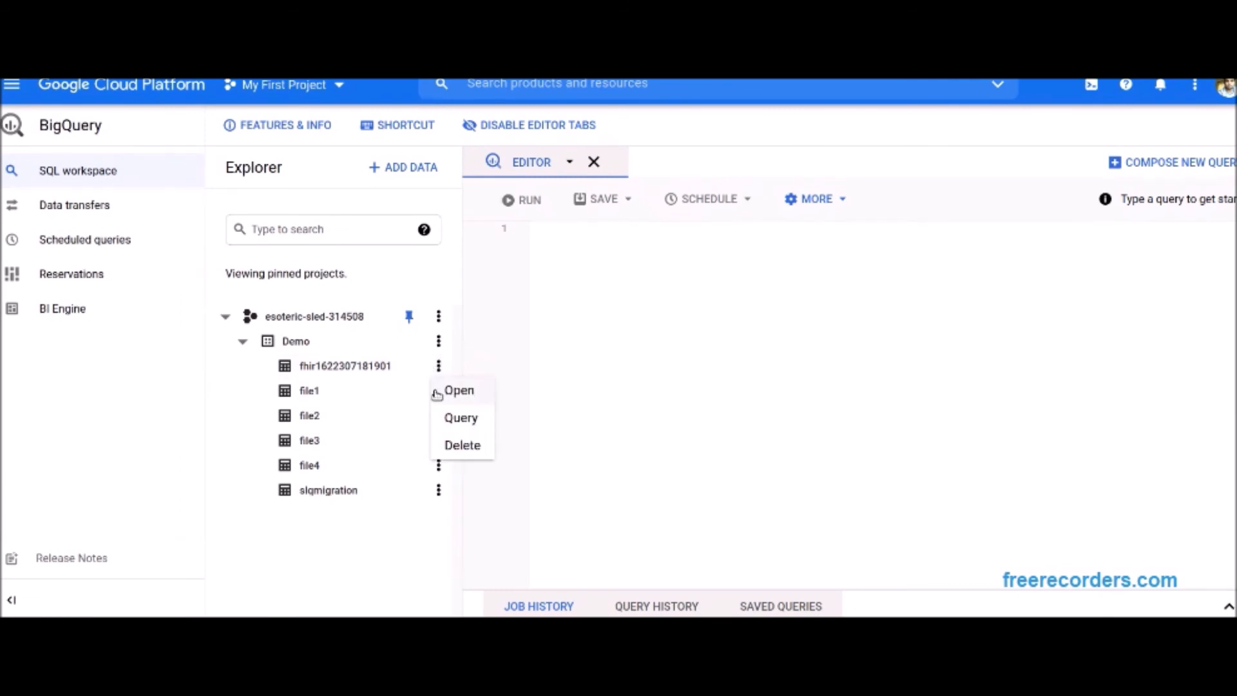
click(459, 390)
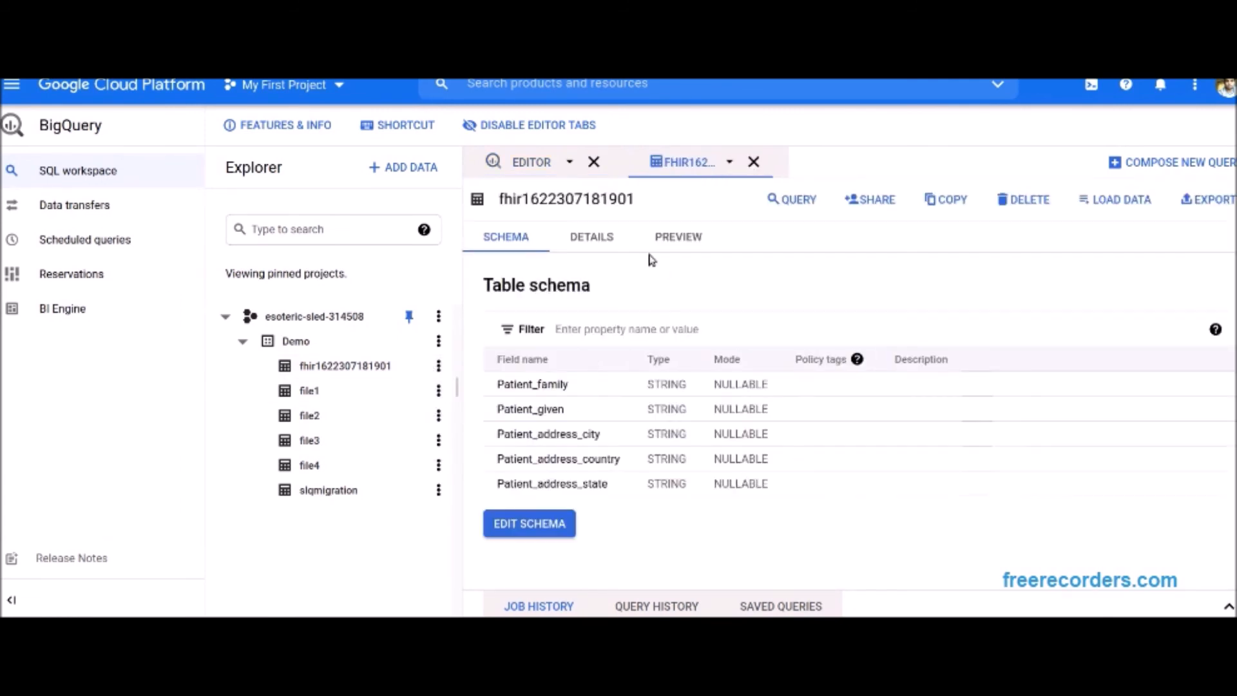
click(678, 237)
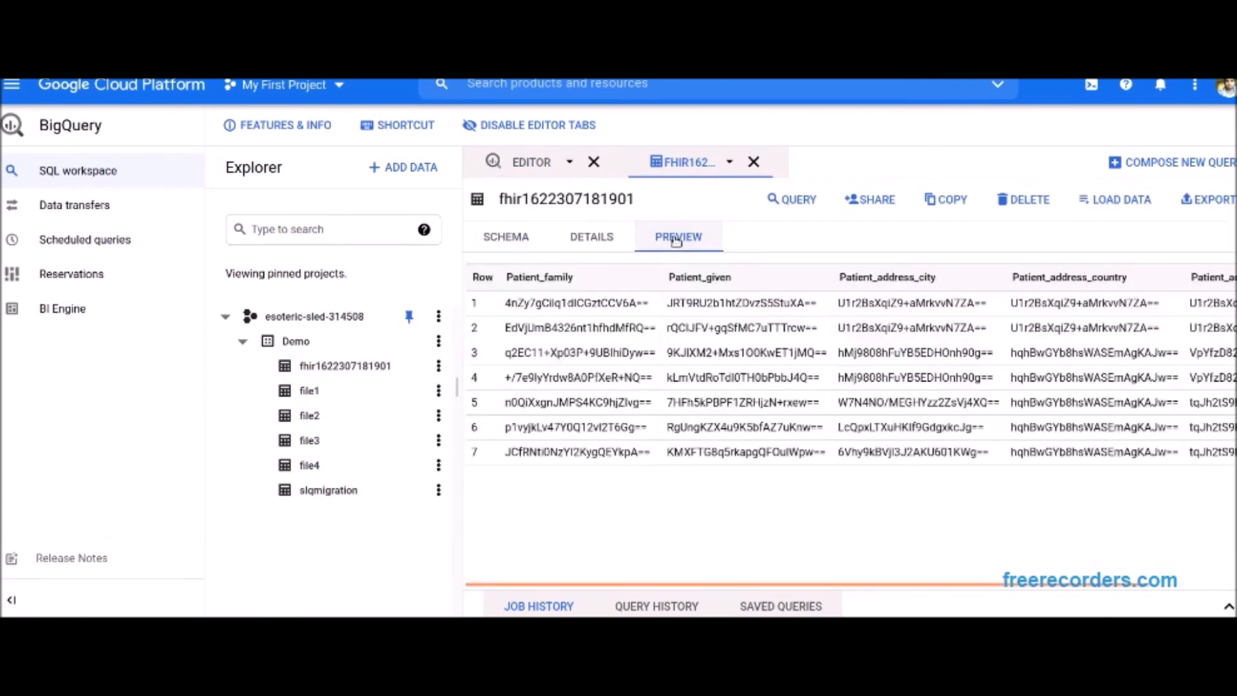
double_click(578, 303)
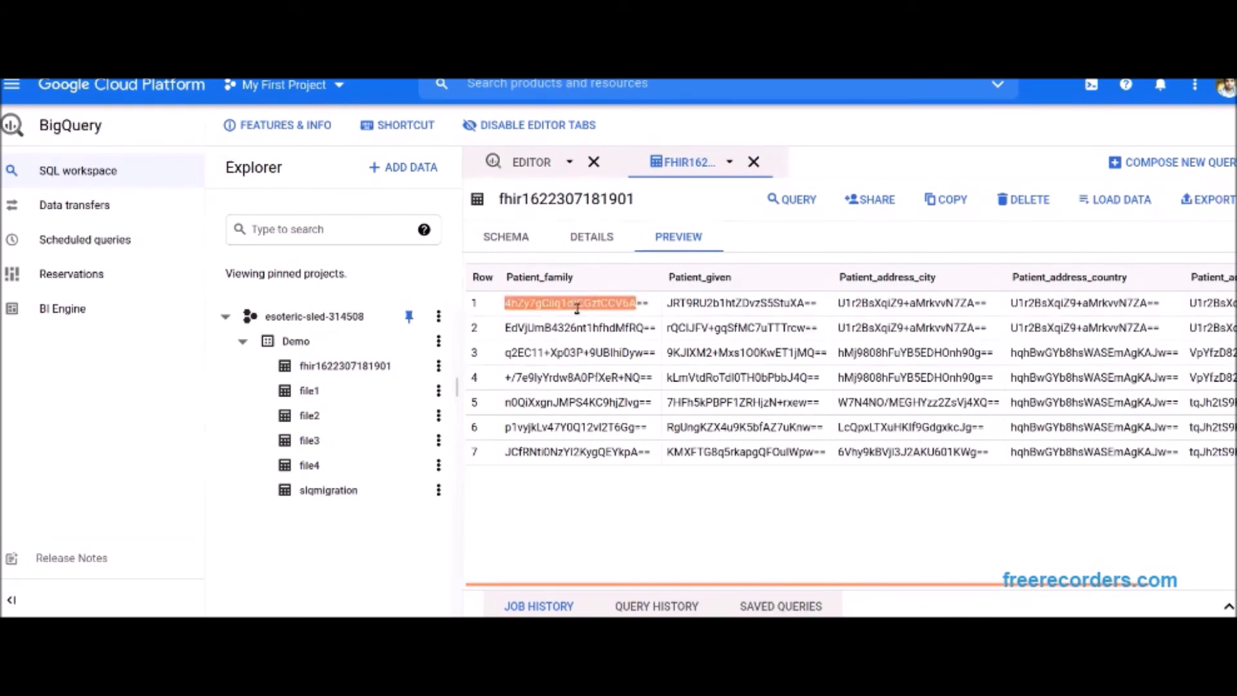